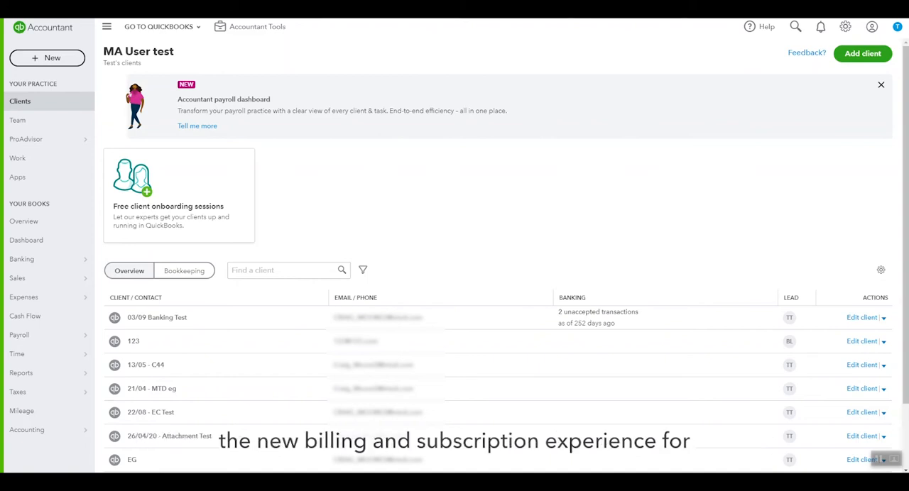
mouse_move(479, 159)
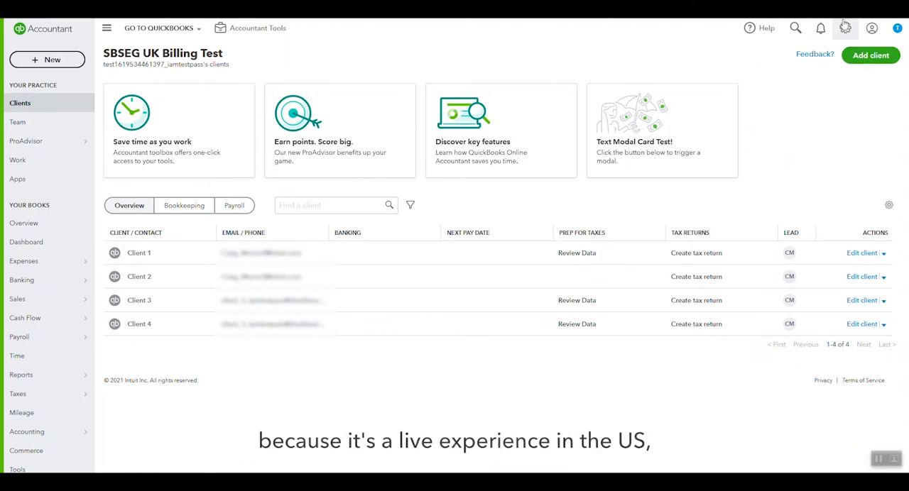
- Open the settings menu for the SBSEG UK Billing Test practice
click(845, 28)
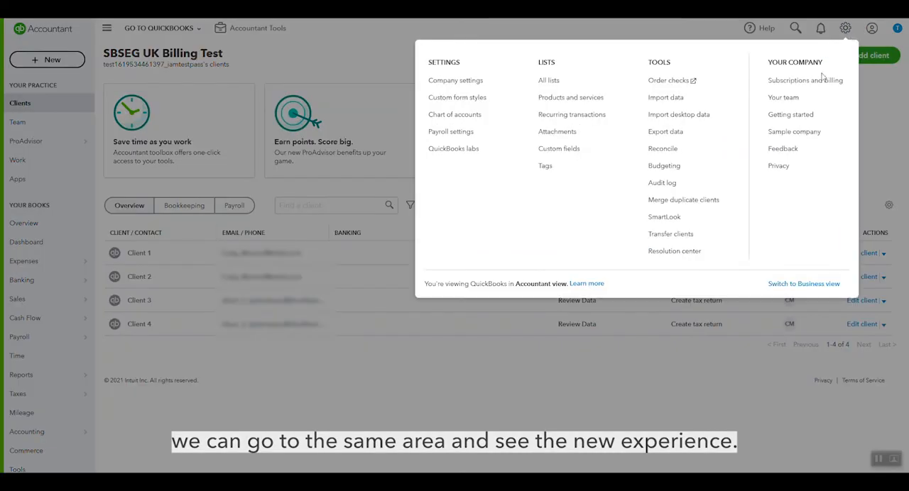
- Go to Subscriptions and billing and expand Client 3's QuickBooks Plus and Payroll Elite subscriptions
click(845, 28)
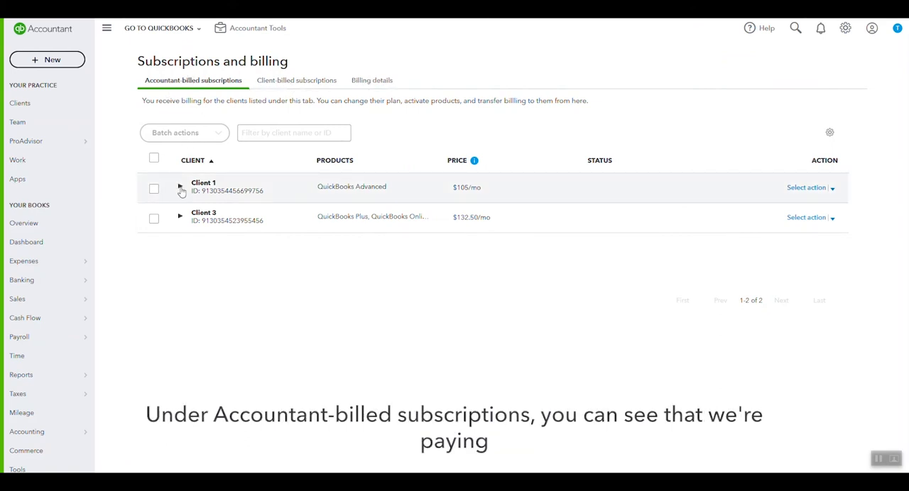
mouse_move(441, 184)
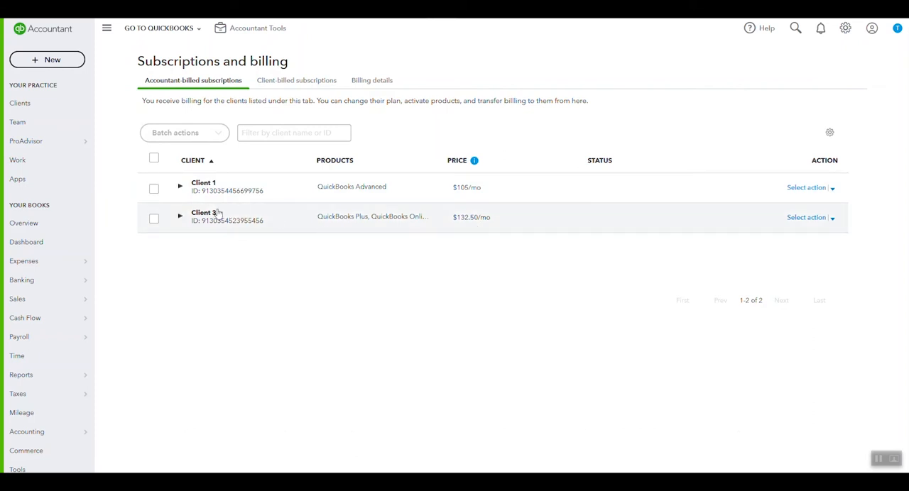
click(180, 217)
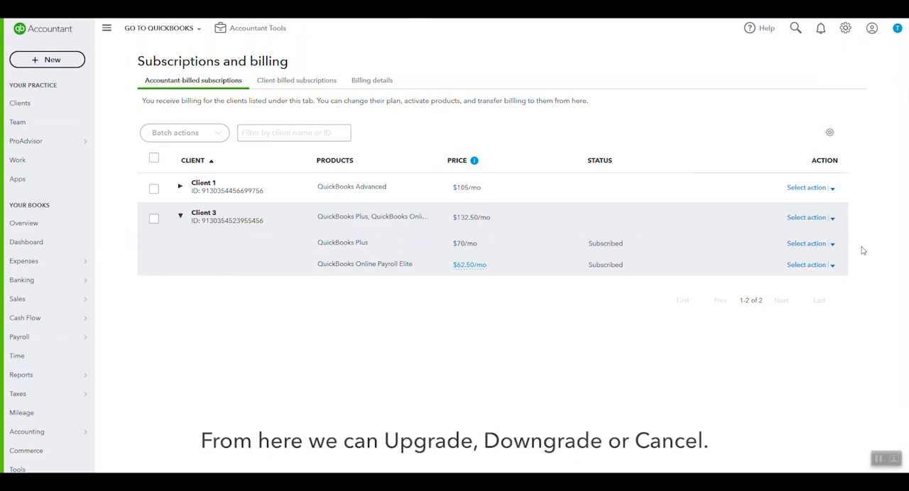
click(807, 243)
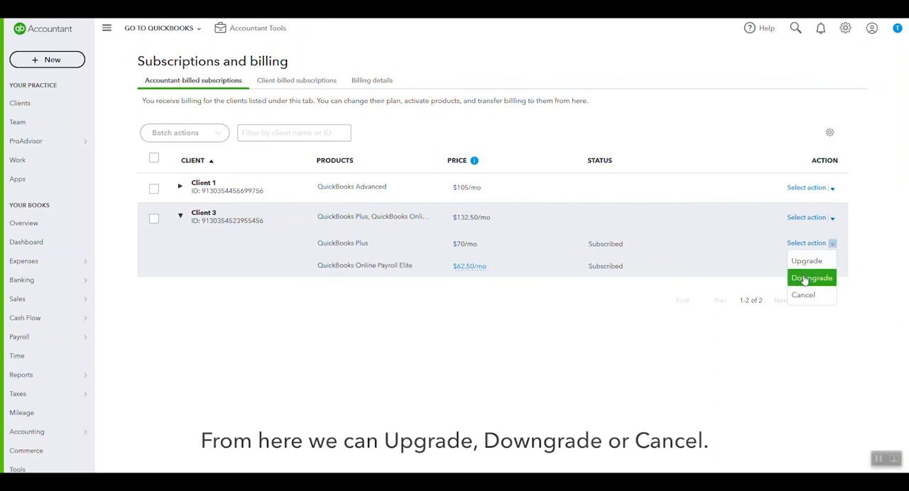
click(832, 242)
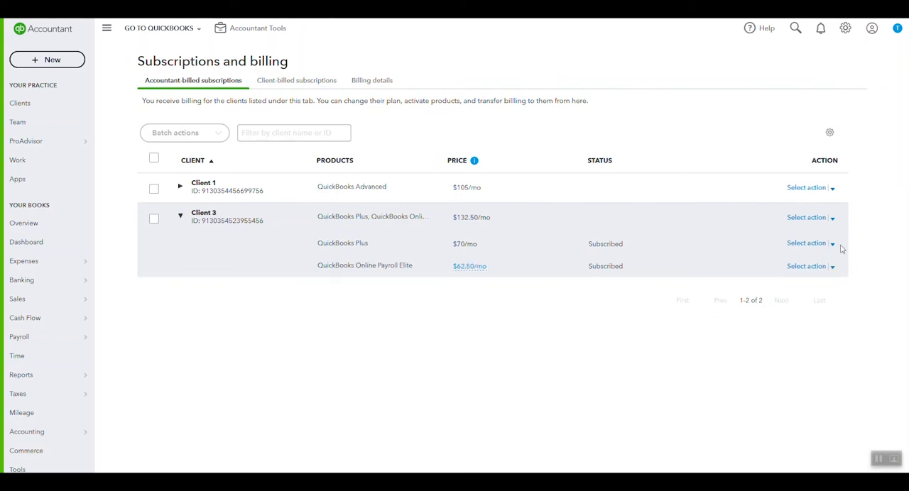
click(832, 217)
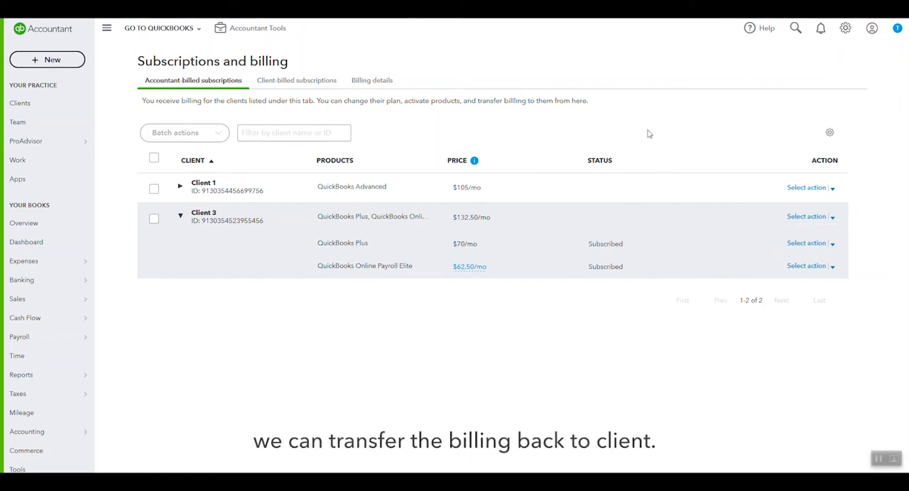
- View client-billed subscriptions, where Client 4 pays for its own subscription
click(296, 79)
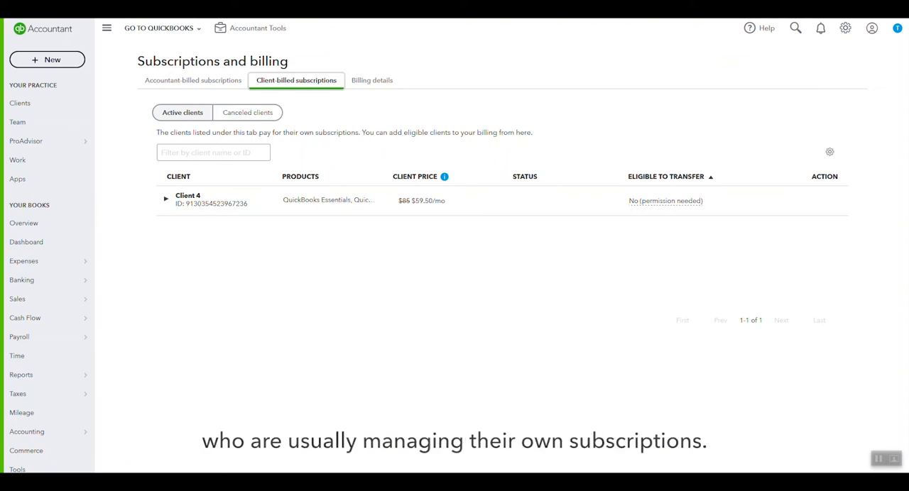
- Check billing details: two clients, next bill 05/27/2021, $237.50 monthly estimate
click(371, 79)
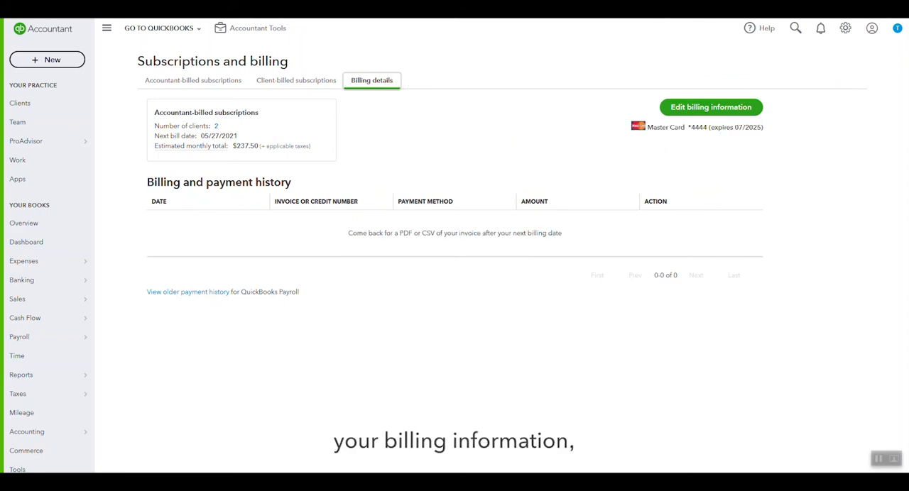
mouse_move(380, 166)
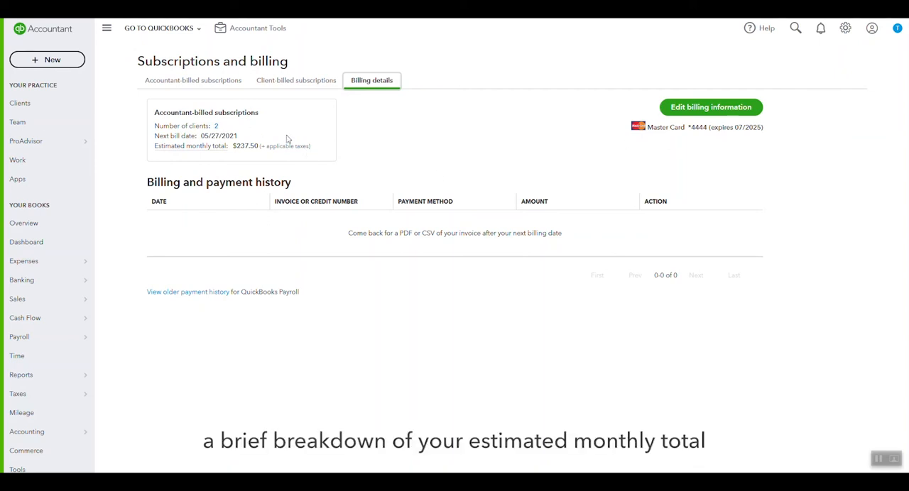
mouse_move(204, 146)
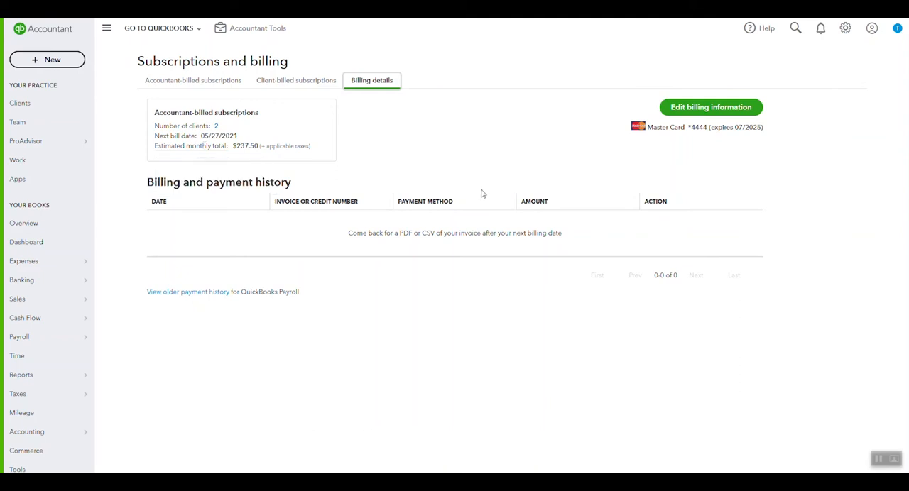
mouse_move(320, 235)
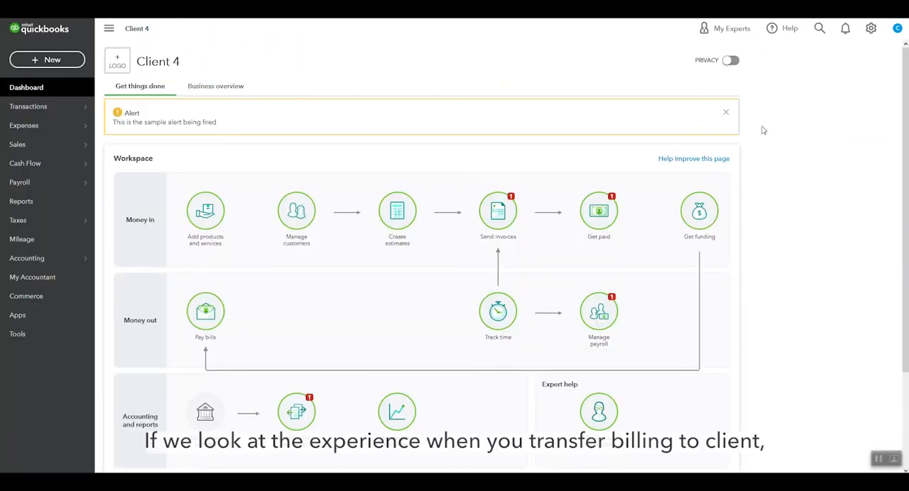
- Open Account and Settings in Client 4's QuickBooks Online company
click(870, 29)
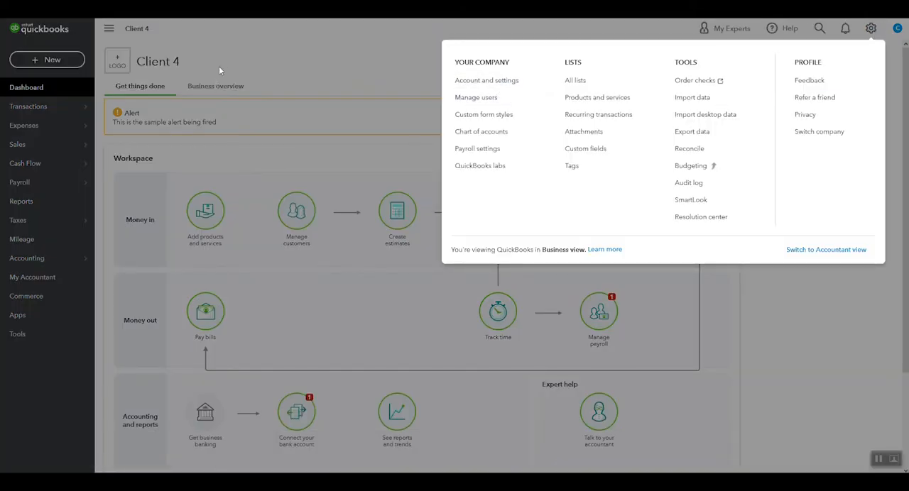
click(871, 28)
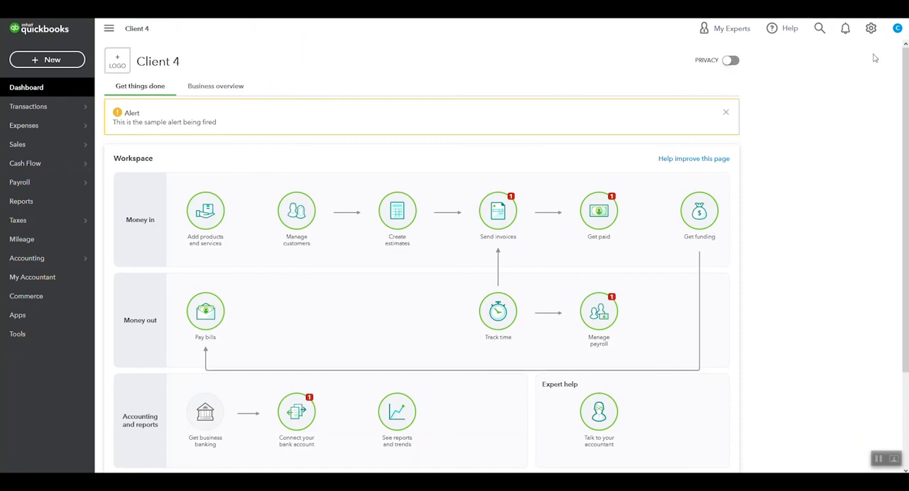
click(871, 29)
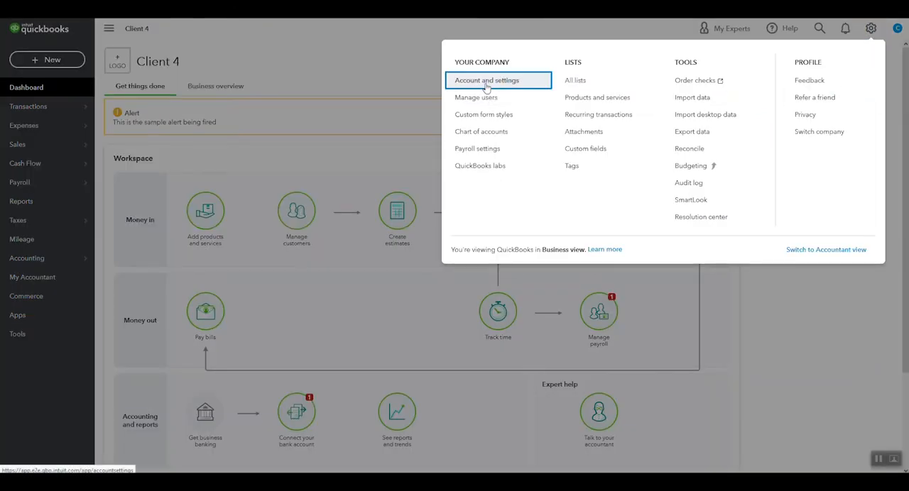
click(486, 80)
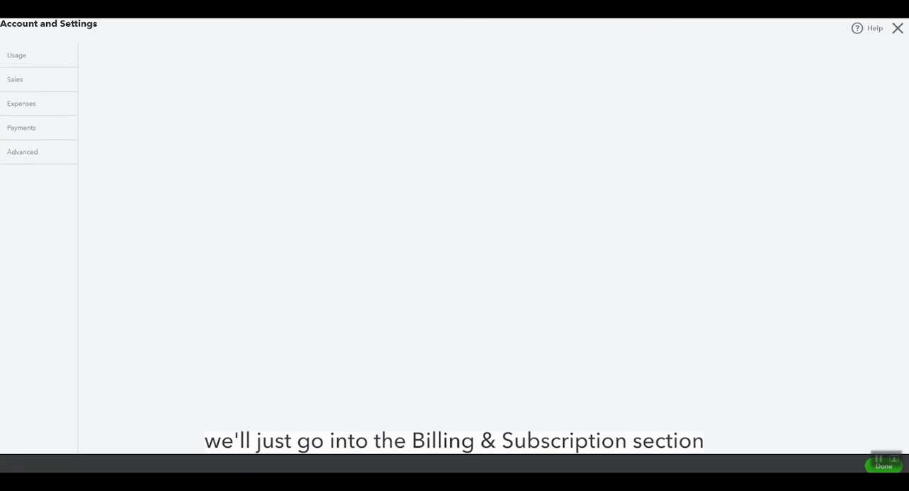
- Show Client 4's Billing & Subscription section with Essentials and Payroll Core trials
click(40, 55)
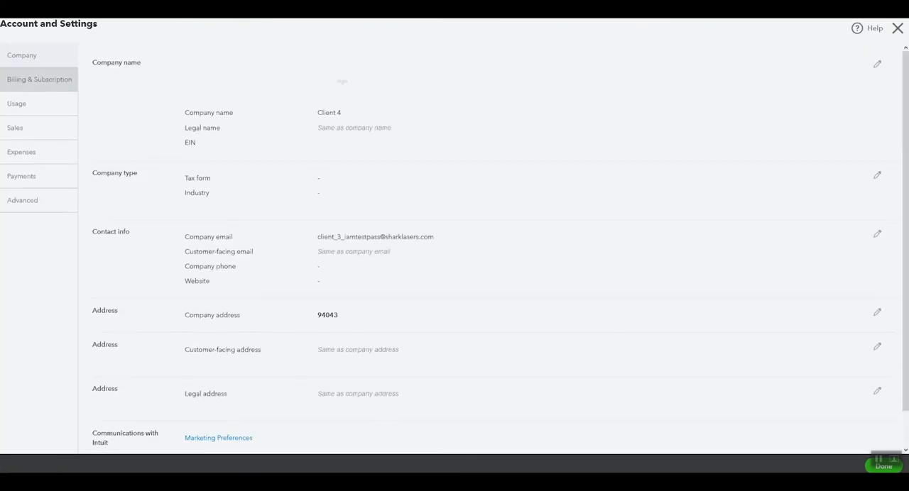
click(39, 79)
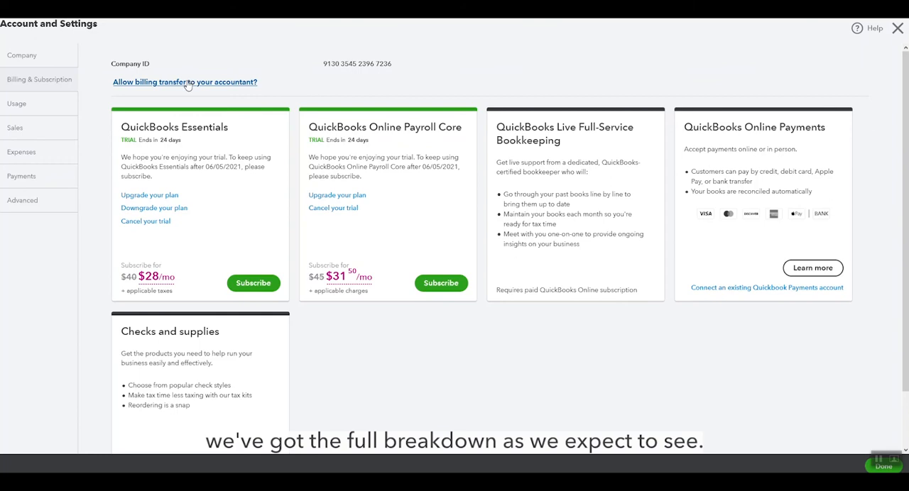
- Allow billing transfer of Client 4 to the accountant for 2 days
click(185, 81)
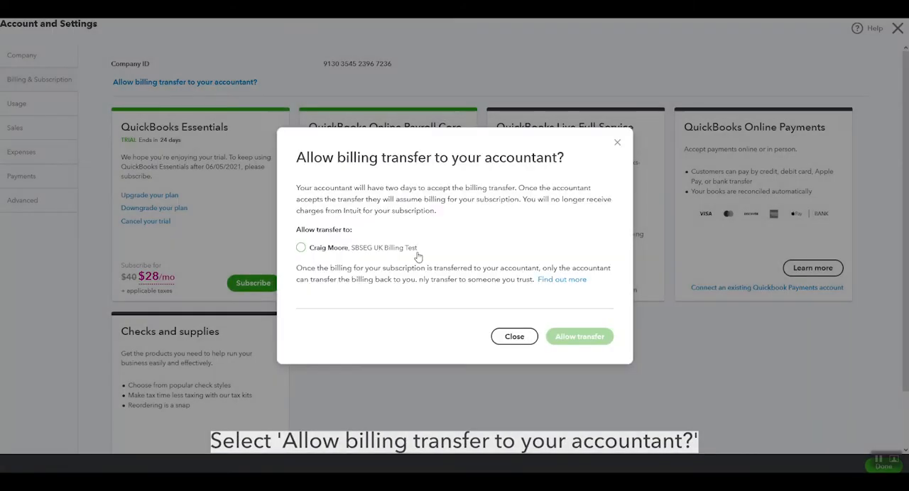
click(300, 248)
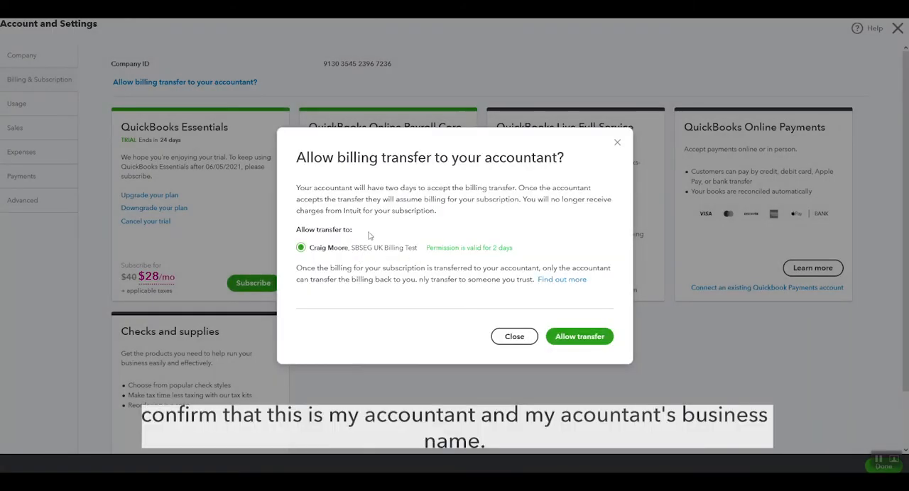
mouse_move(507, 268)
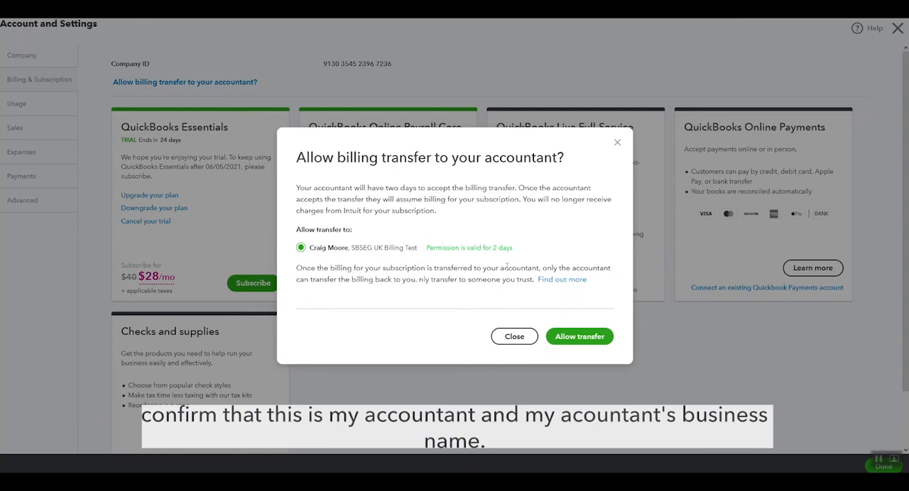
mouse_move(639, 320)
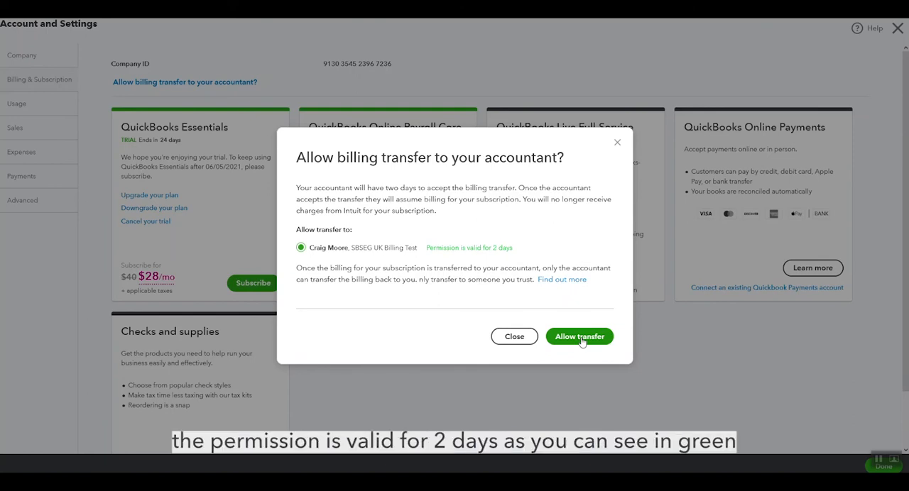
click(579, 337)
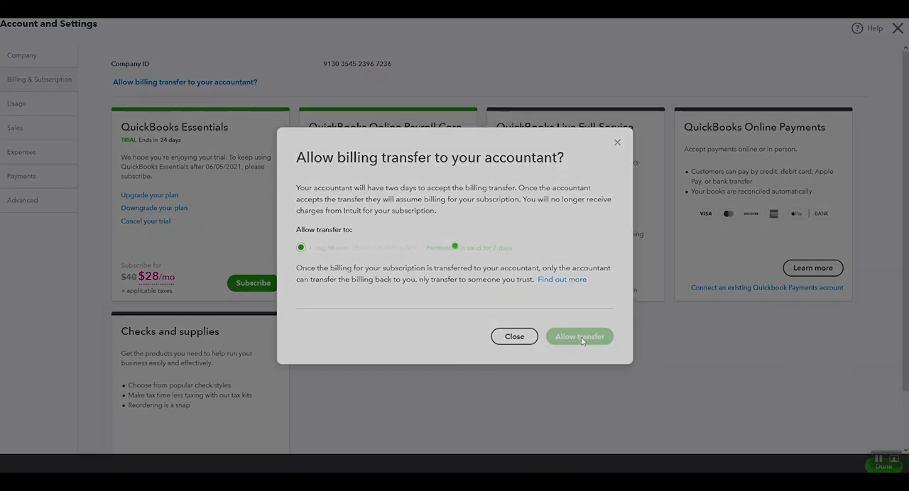
click(579, 336)
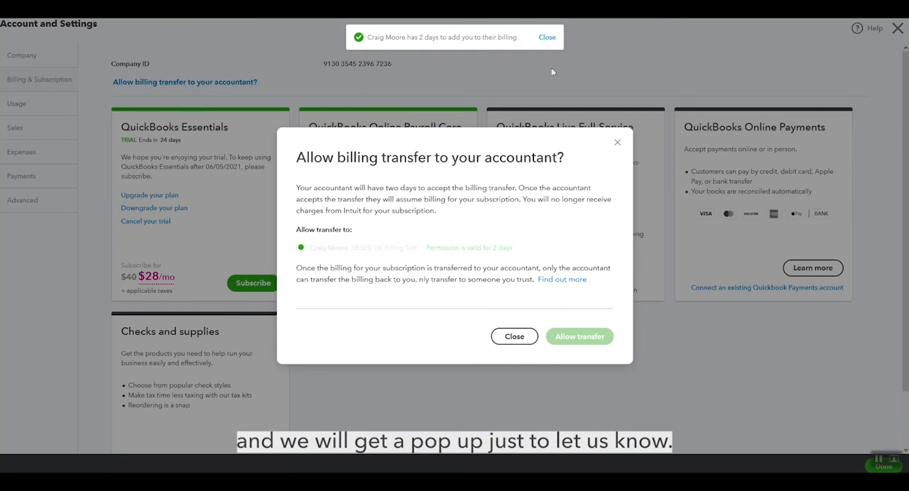
click(514, 336)
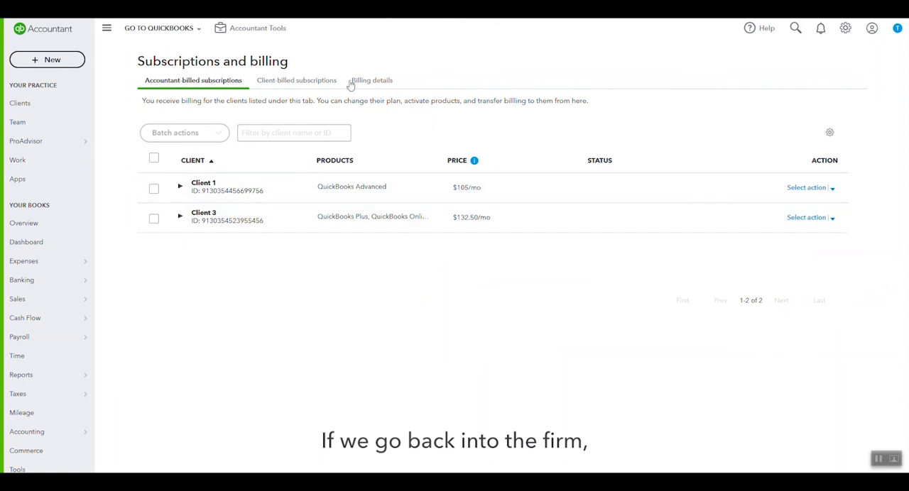
- Confirm Client 4 shows Yes under Eligible to transfer on client-billed subscriptions
click(296, 80)
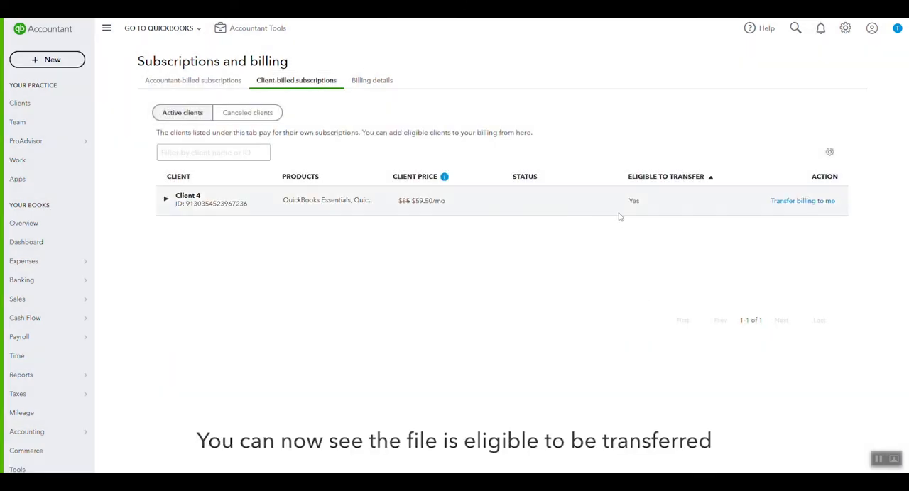
mouse_move(603, 211)
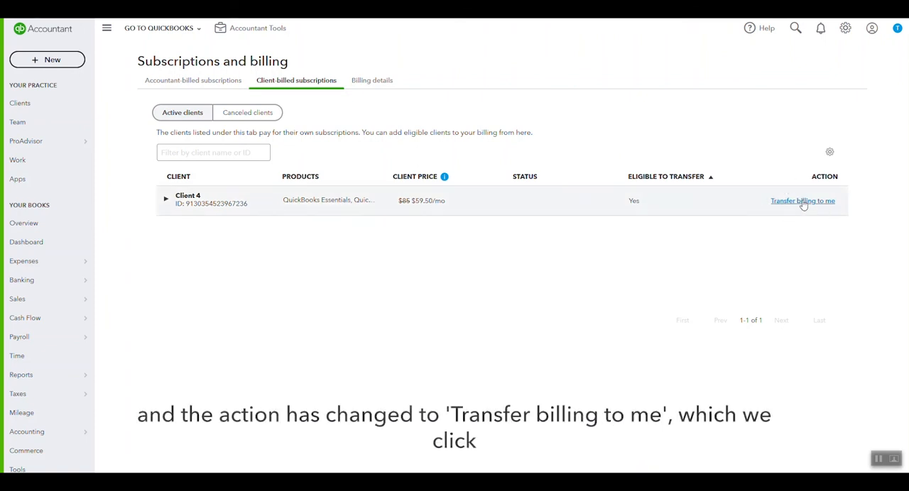
- Transfer Client 4's billing to the accountant and dismiss the confirmation
click(802, 201)
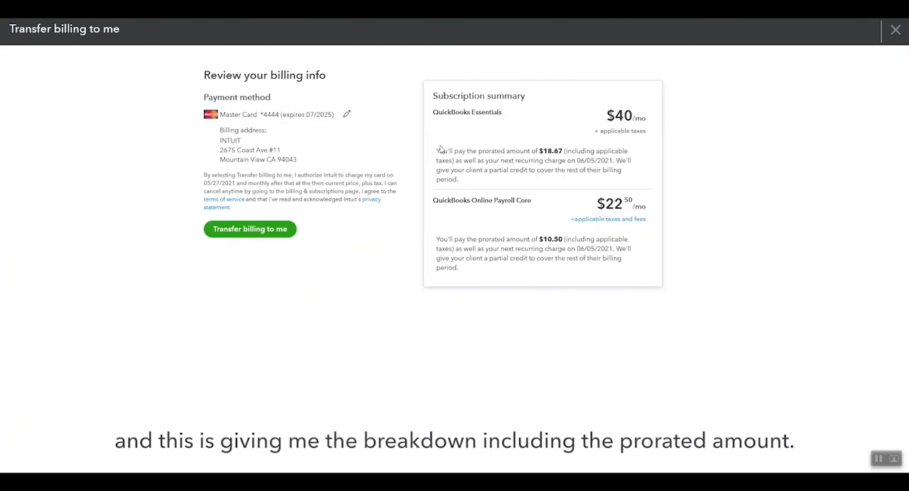
mouse_move(518, 277)
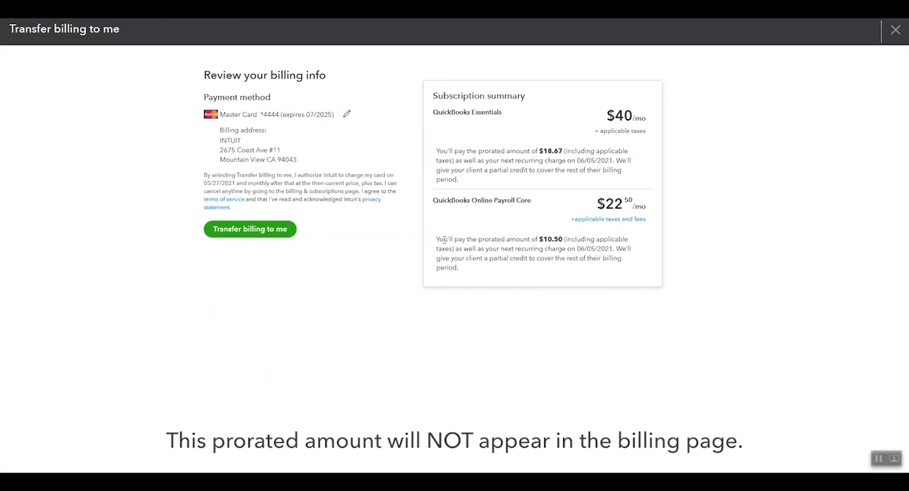
mouse_move(547, 130)
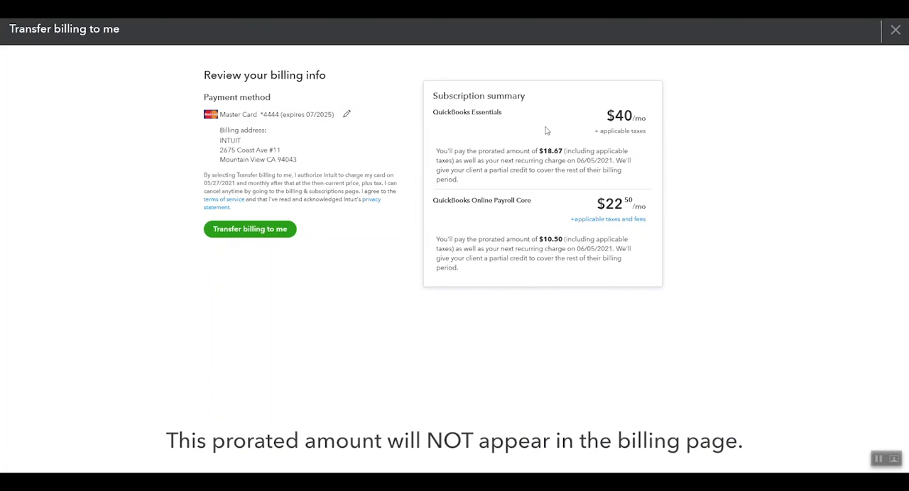
click(250, 229)
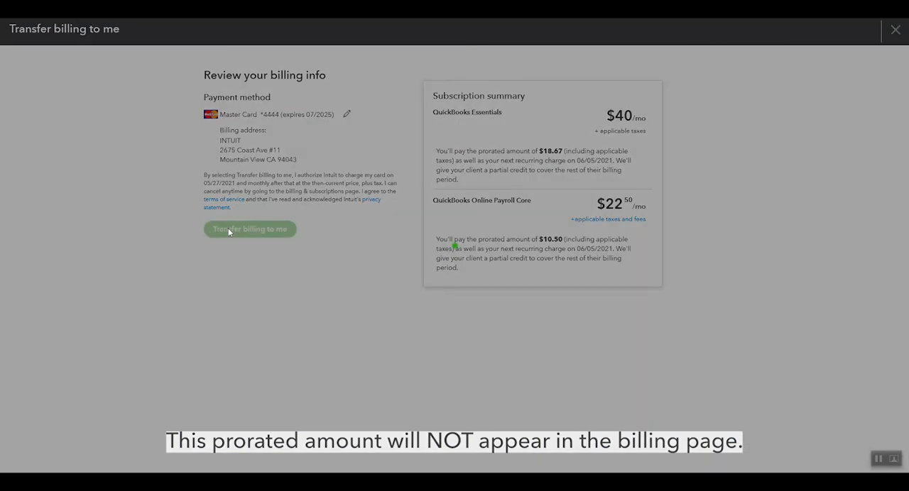
click(249, 228)
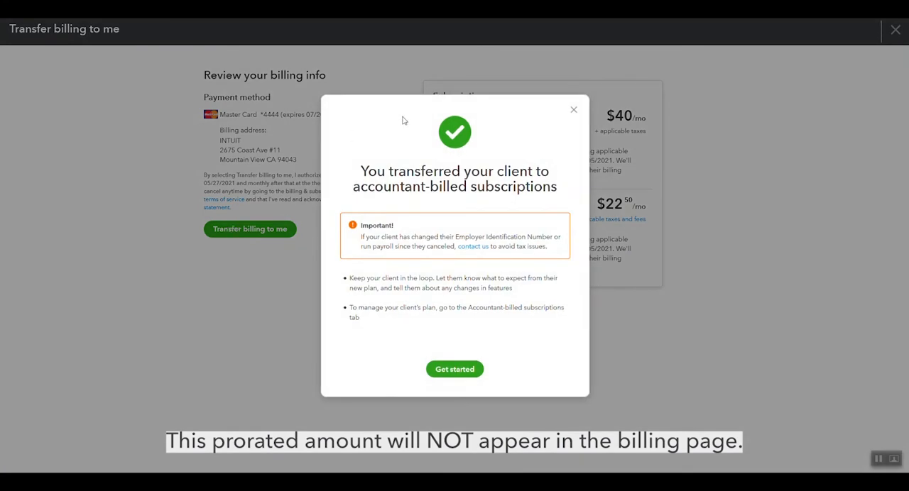
click(455, 368)
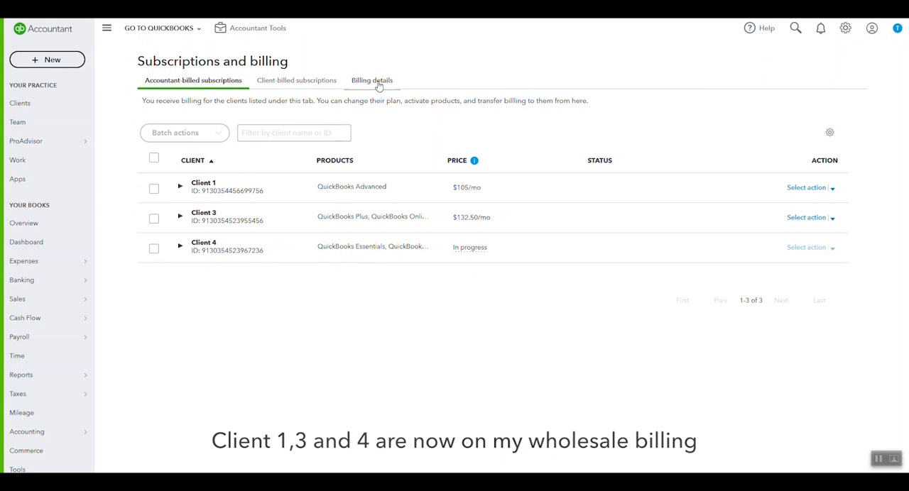
click(371, 80)
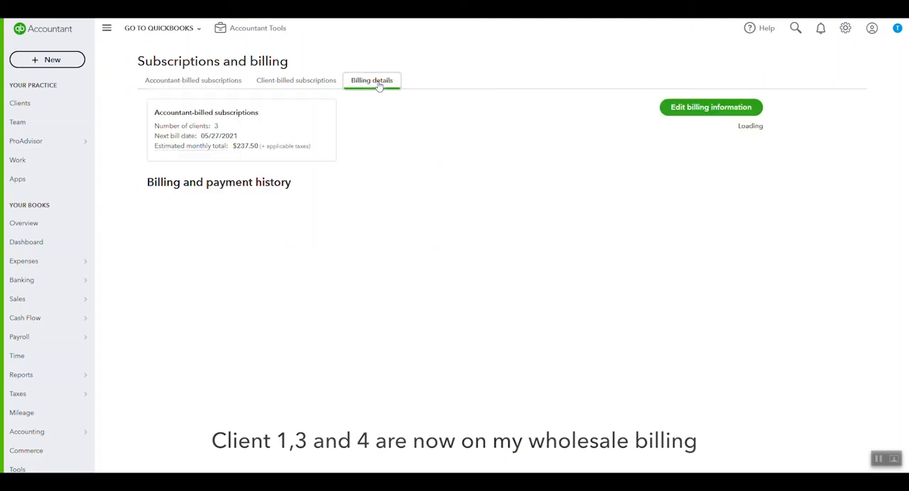
click(371, 79)
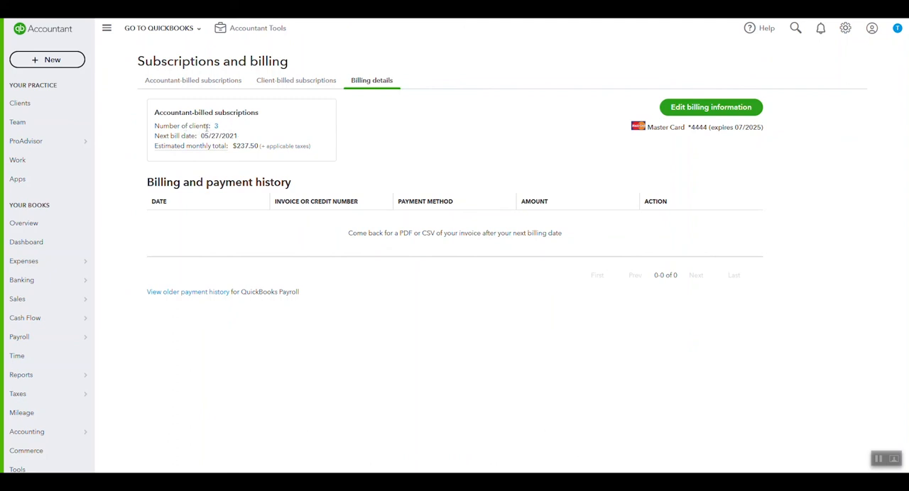
double_click(244, 145)
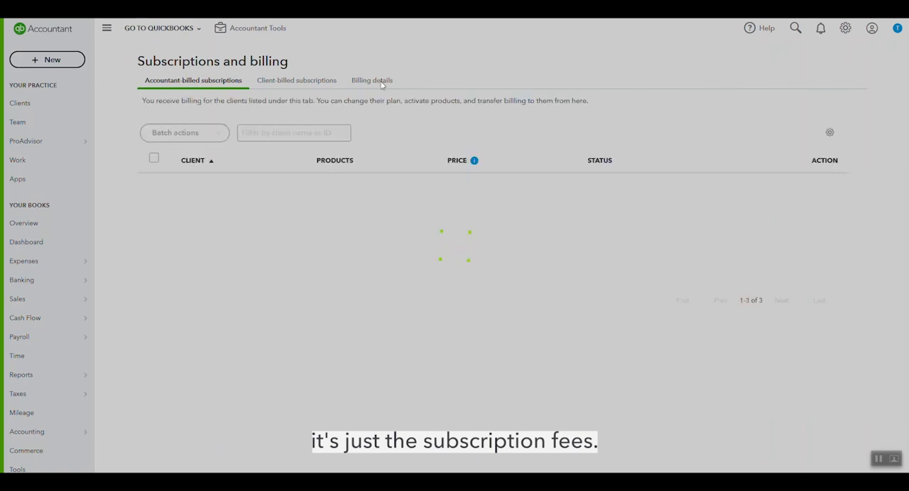
- Confirm 3 clients and $300 total, then see Client 4 at $62.50/mo
click(371, 79)
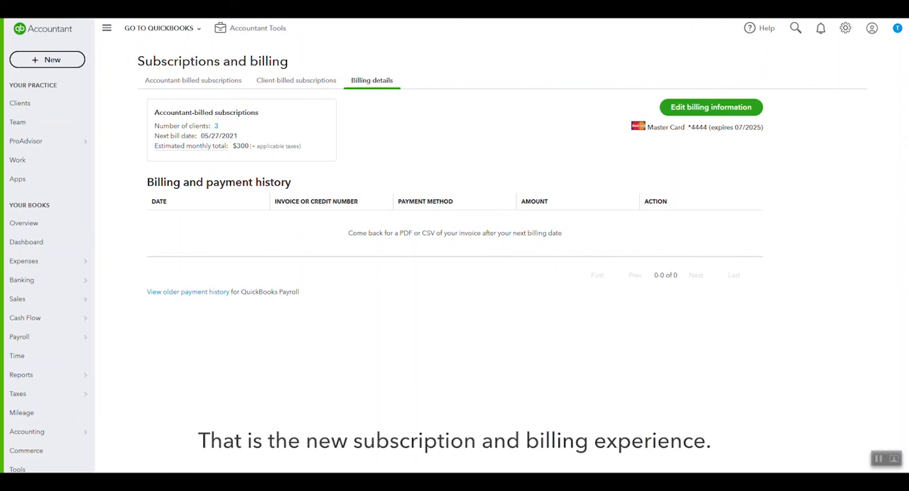
click(192, 79)
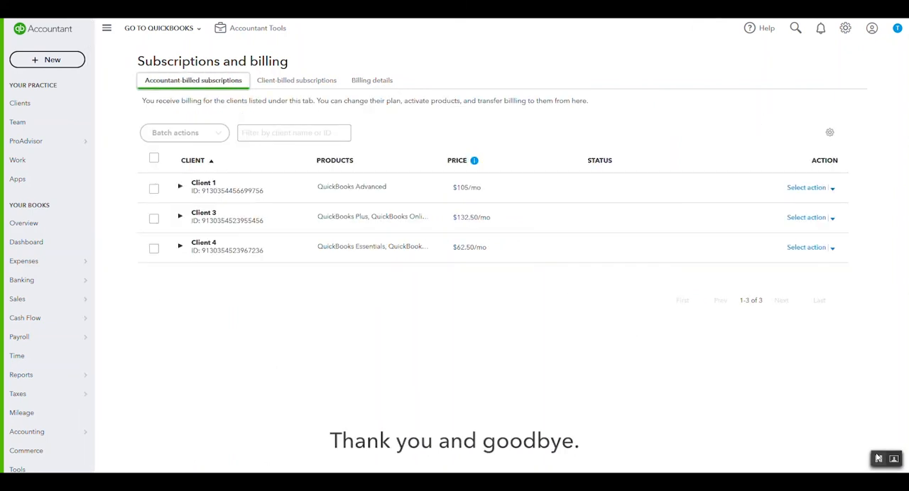